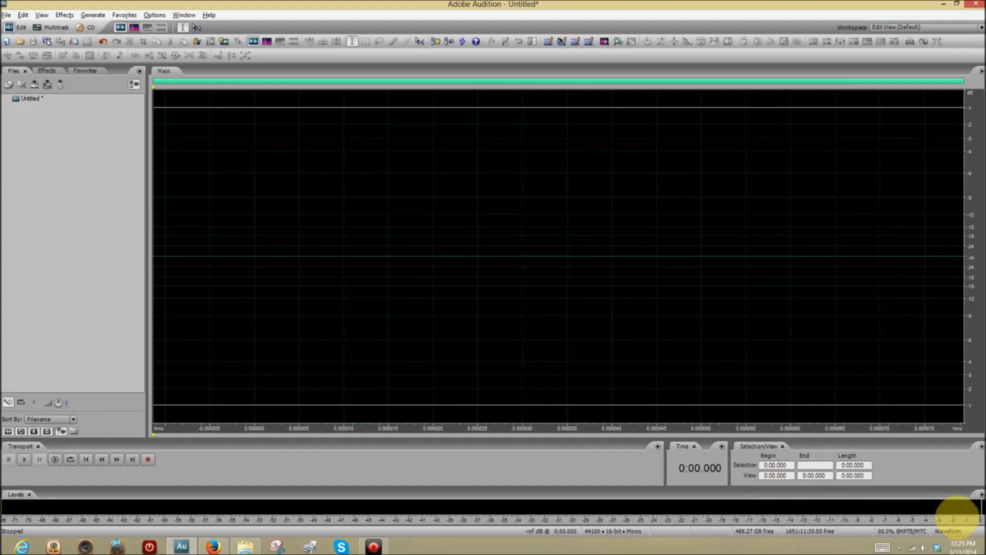
Record a roughly ten-second spoken voice clip into the untitled mono file
{"action": "left_click", "coordinate": [148, 459]}
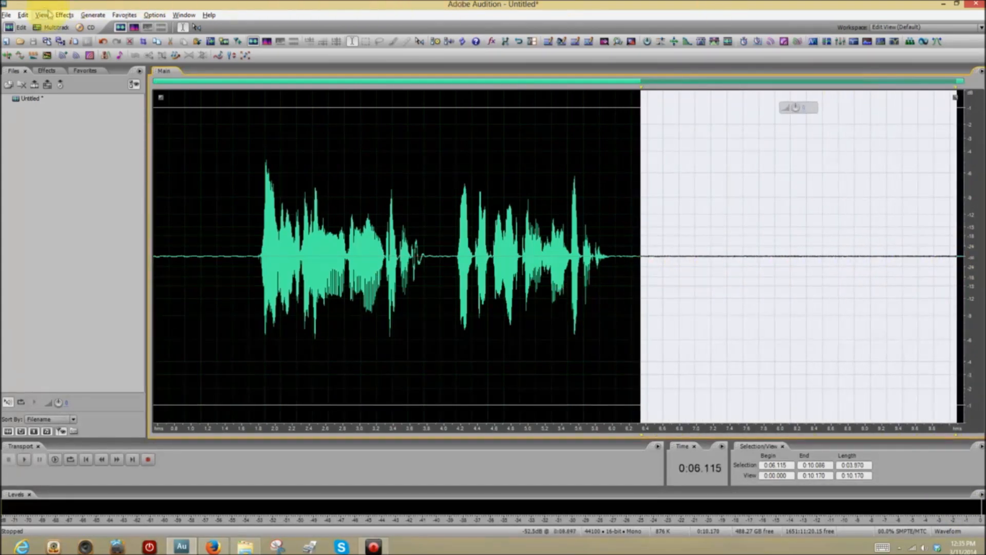
Capture a Noise Reduction Profile from the selected silent tail, then deselect it
{"action": "left_click", "coordinate": [63, 14]}
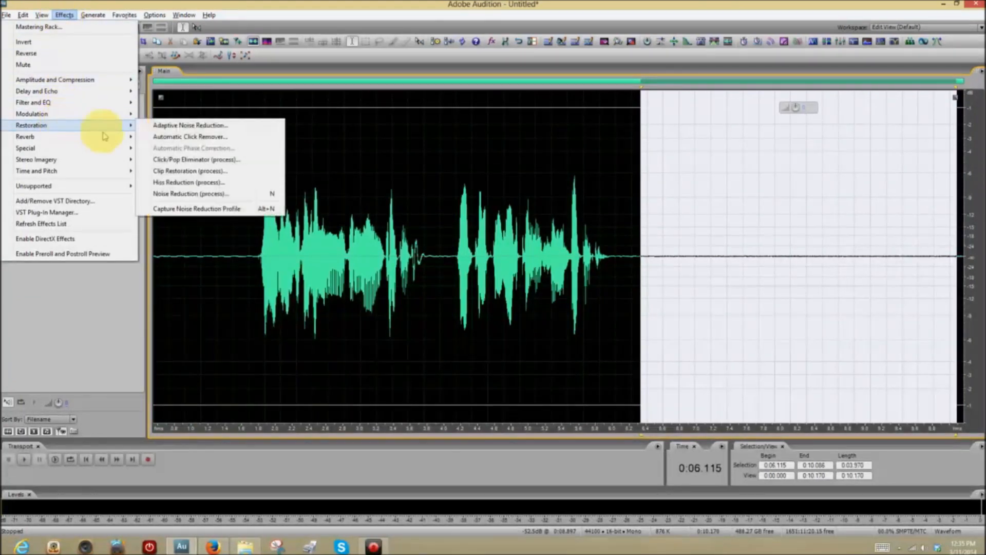
{"action": "mouse_move", "coordinate": [197, 209]}
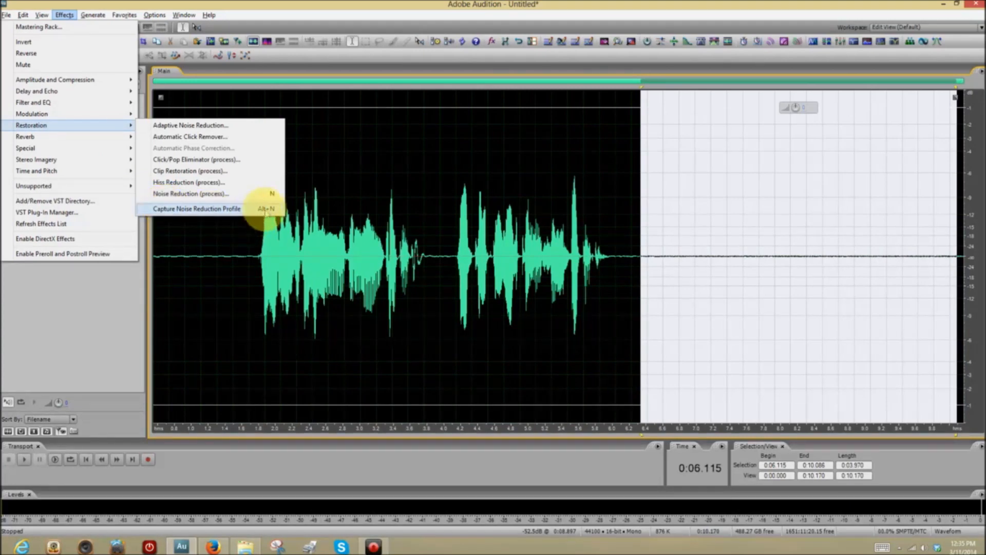
{"action": "left_click", "coordinate": [197, 208]}
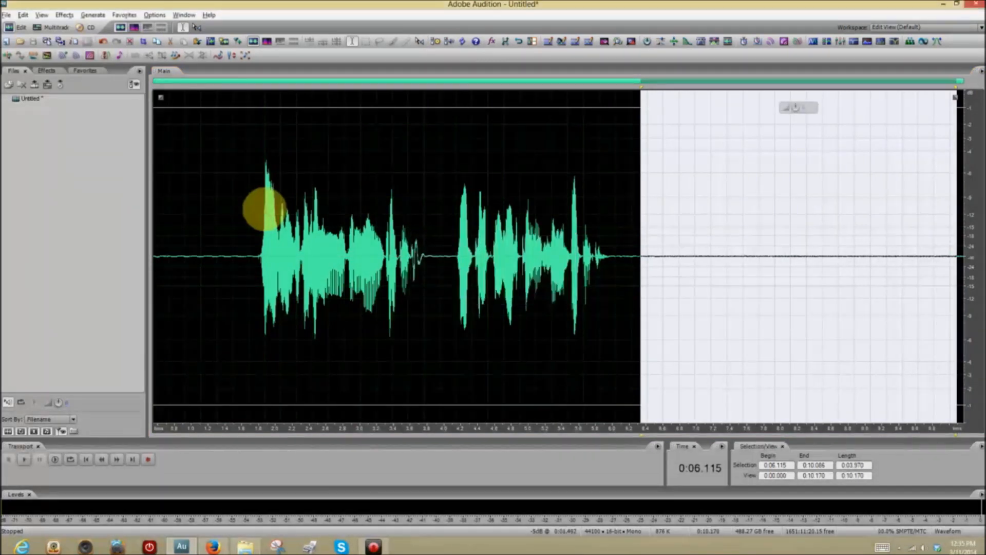
{"action": "left_click", "coordinate": [197, 213]}
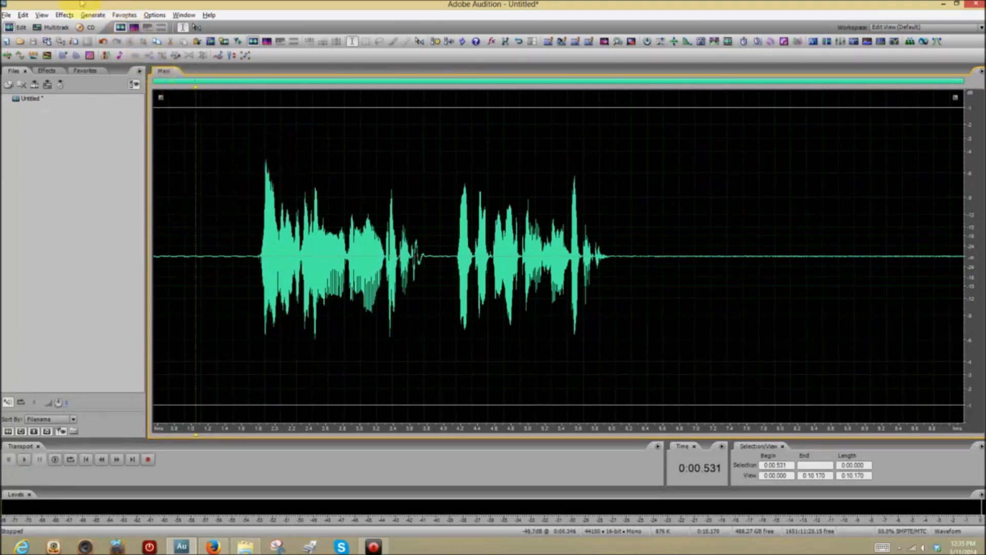
Browse the Restoration submenu under Effects to reach Noise Reduction
{"action": "left_click", "coordinate": [64, 14]}
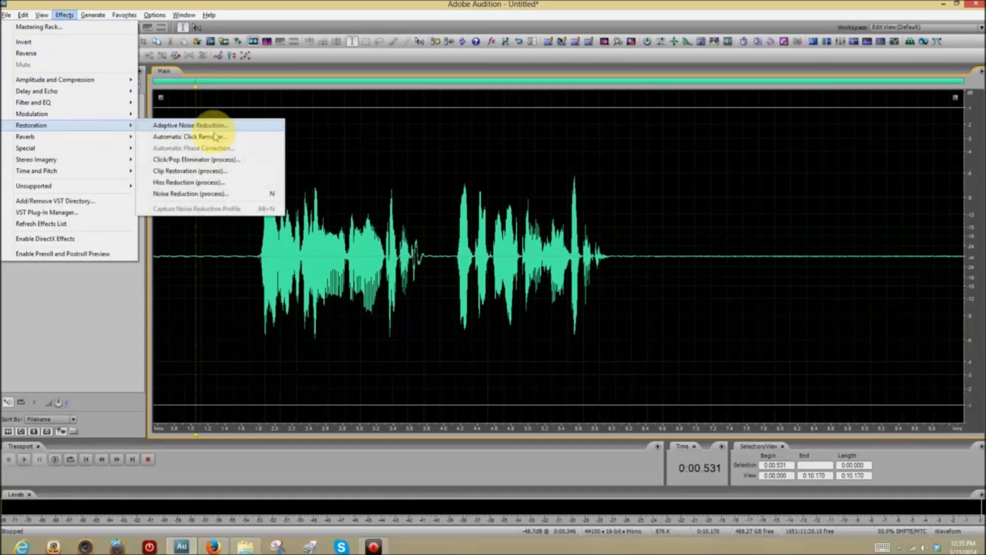
{"action": "mouse_move", "coordinate": [191, 194]}
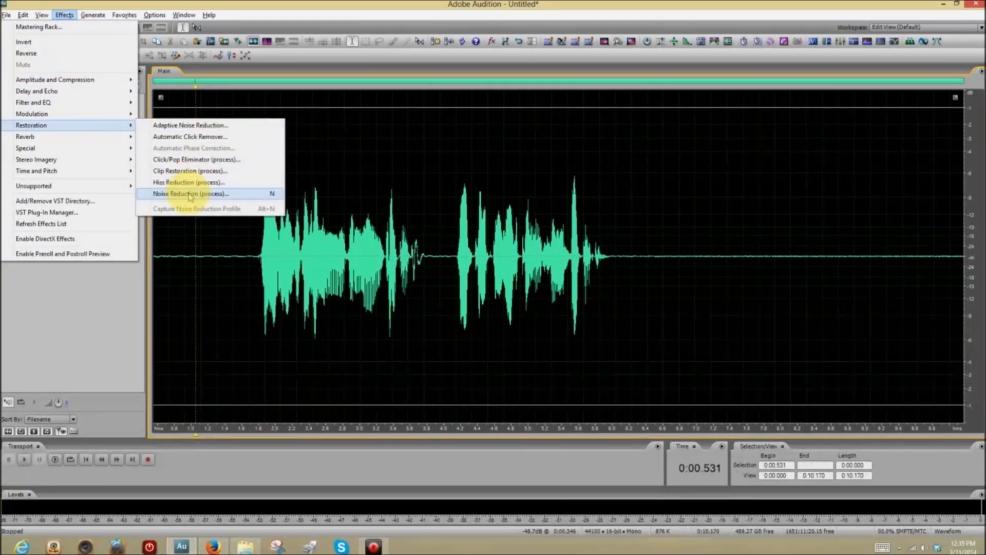
{"action": "mouse_move", "coordinate": [302, 204]}
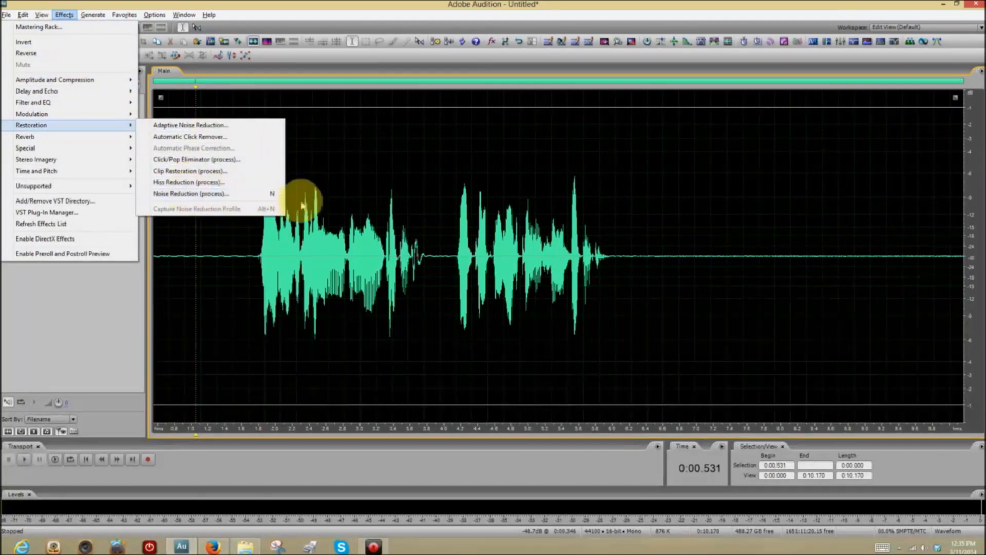
{"action": "mouse_move", "coordinate": [201, 194]}
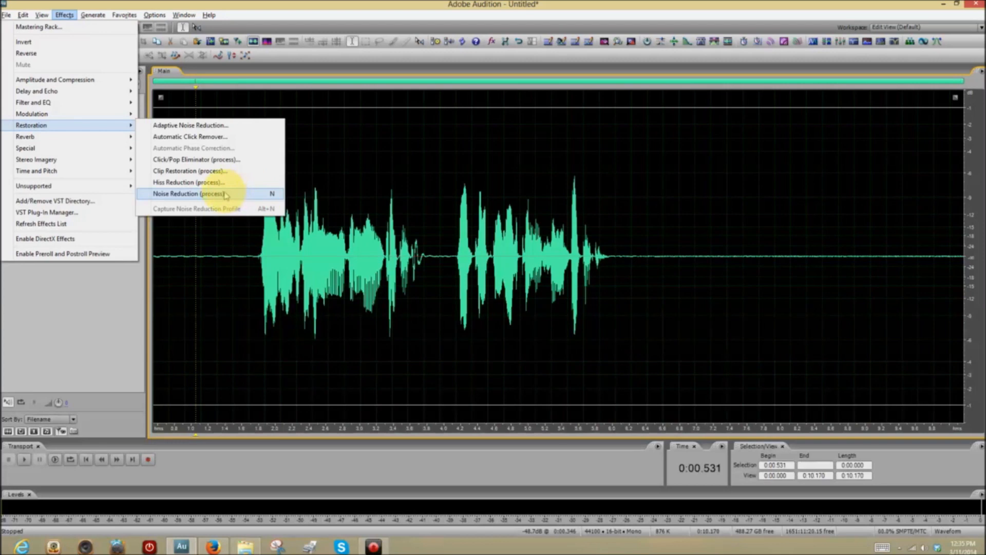
Run Noise Reduction (process) on the whole clip using the captured noise profile
{"action": "left_click", "coordinate": [189, 195]}
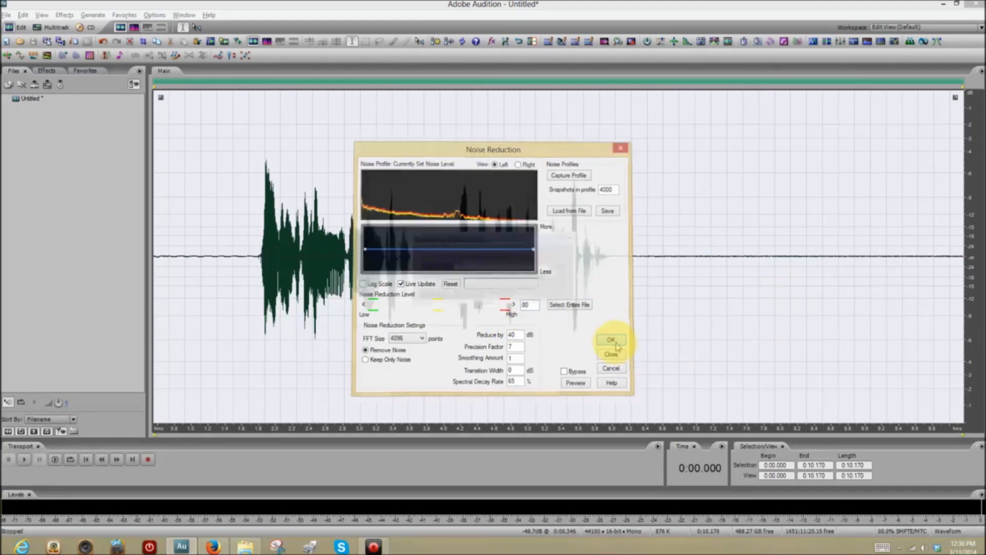
{"action": "left_click", "coordinate": [610, 339]}
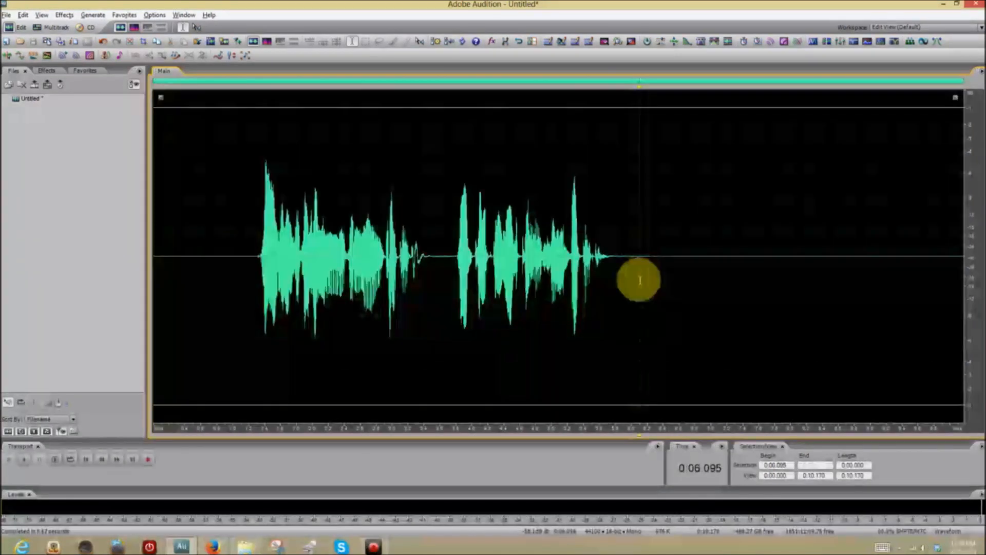